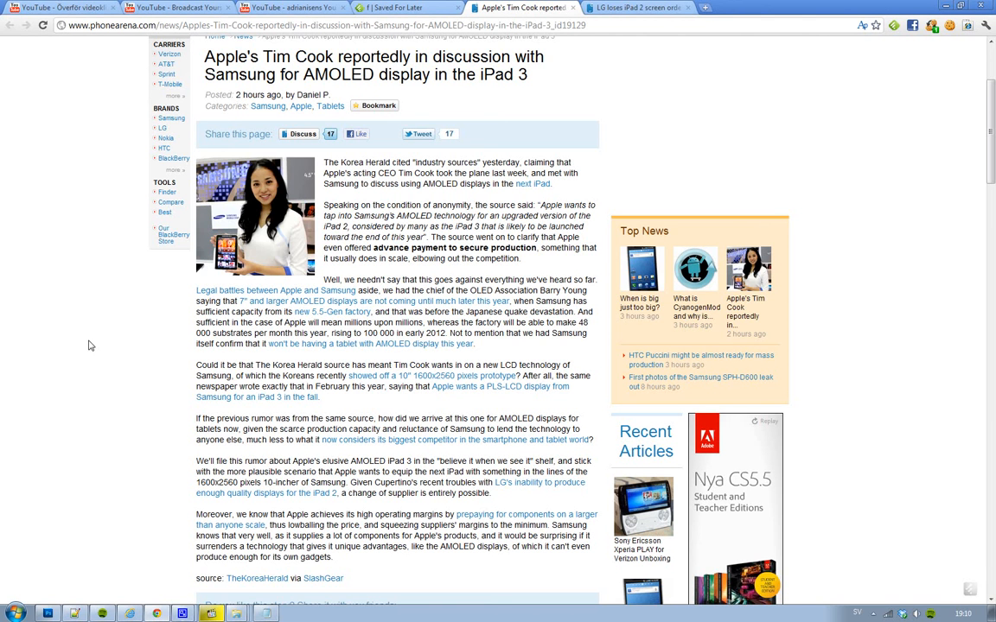
mouse_move(85, 174)
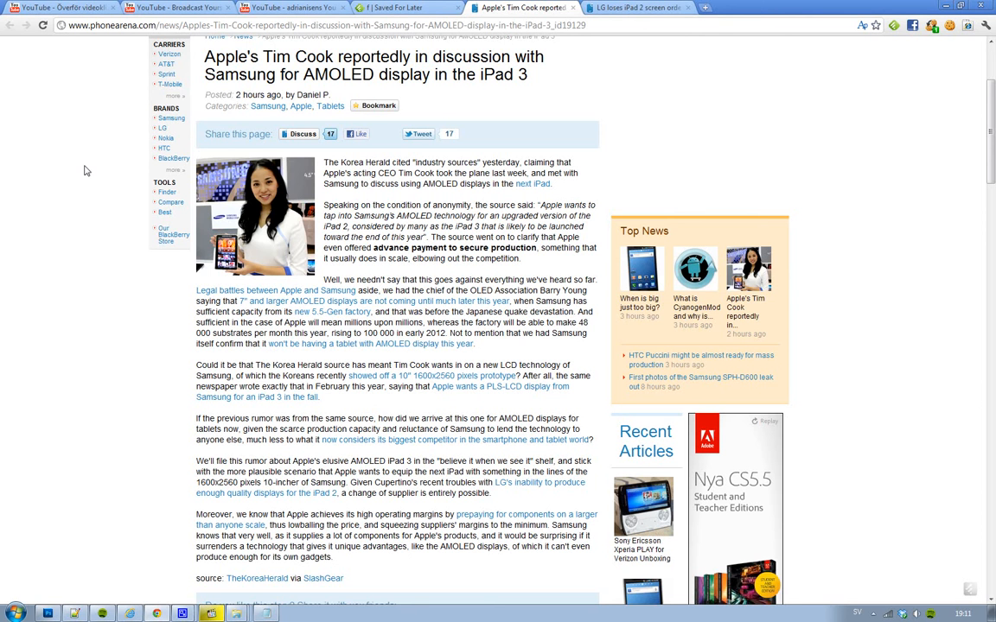
Switch to the PhoneArena story on LG losing iPad 2 screen orders over faulty displays
left_click(638, 8)
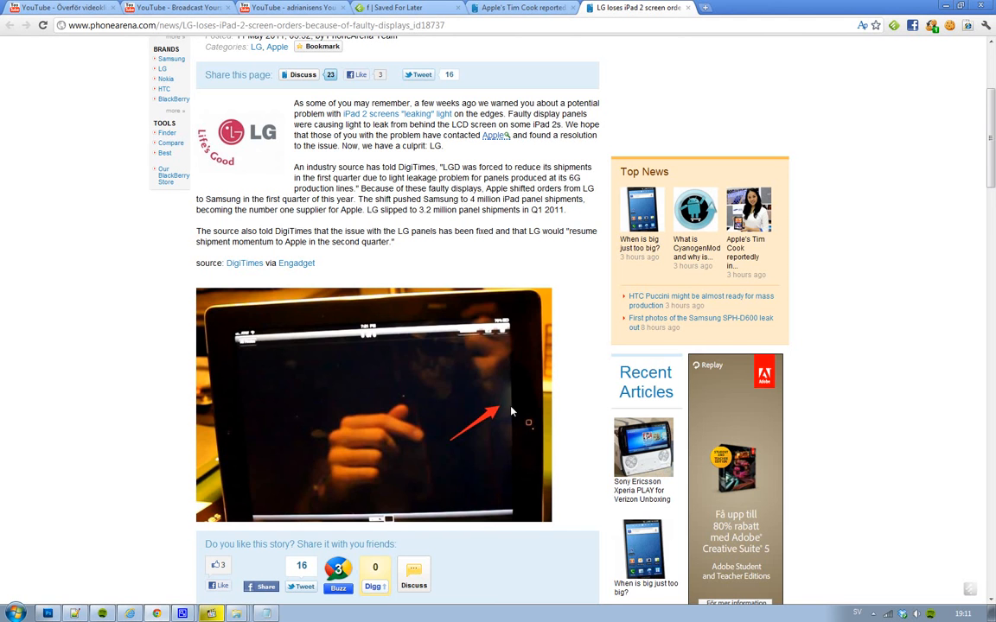
mouse_move(558, 275)
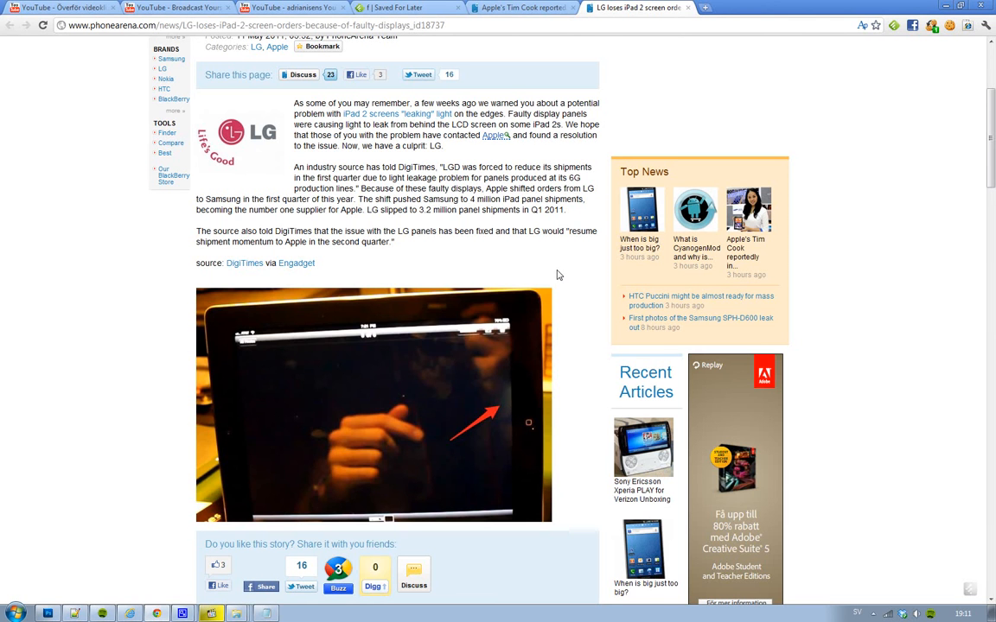